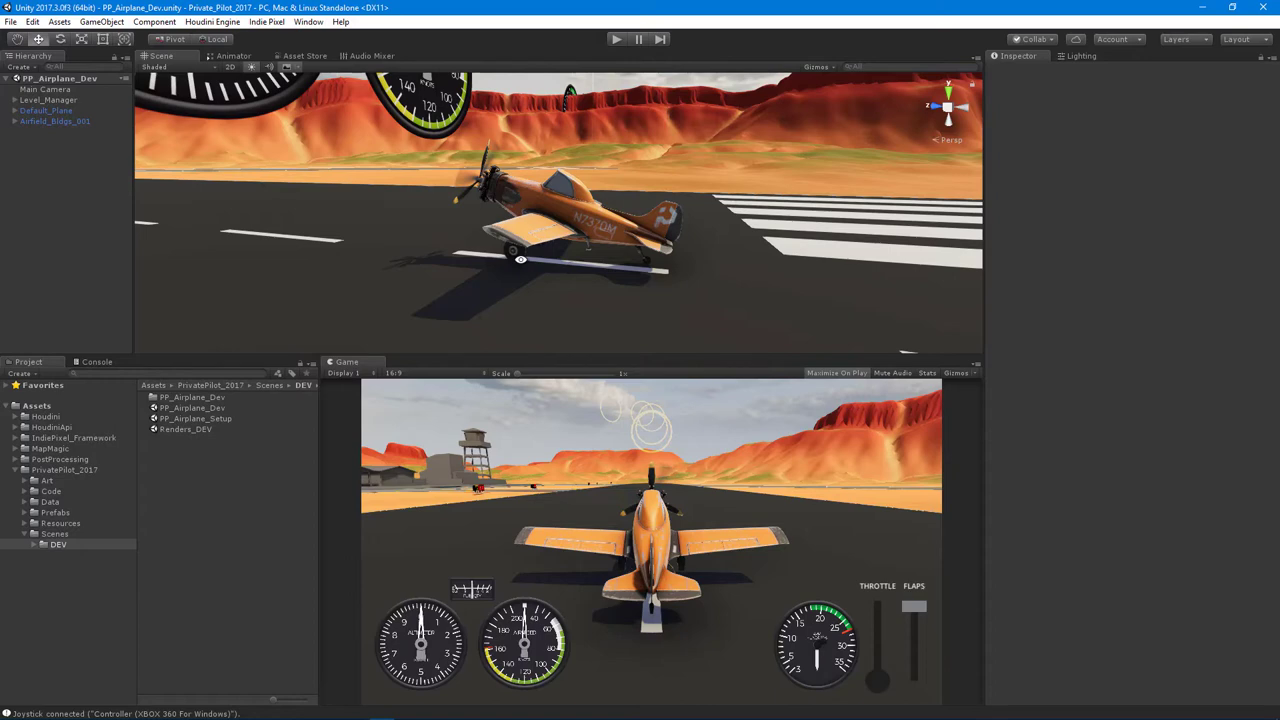
mouse_move(628, 320)
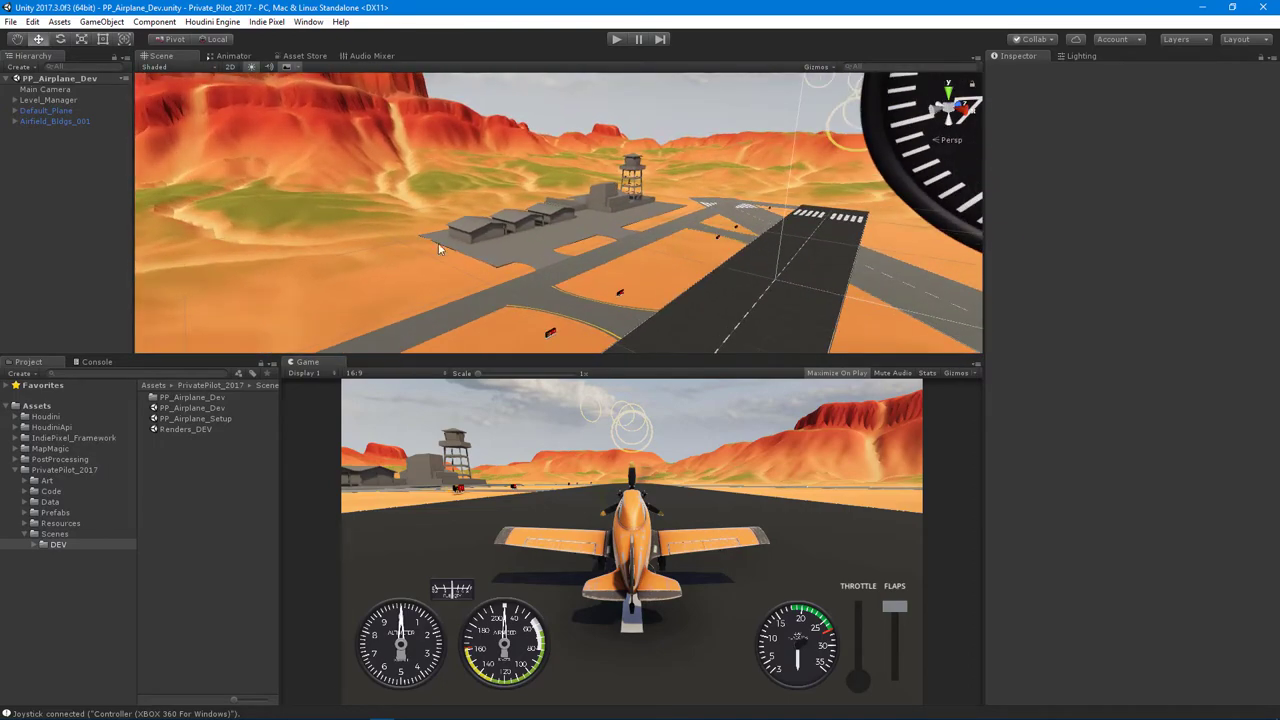
mouse_move(648, 200)
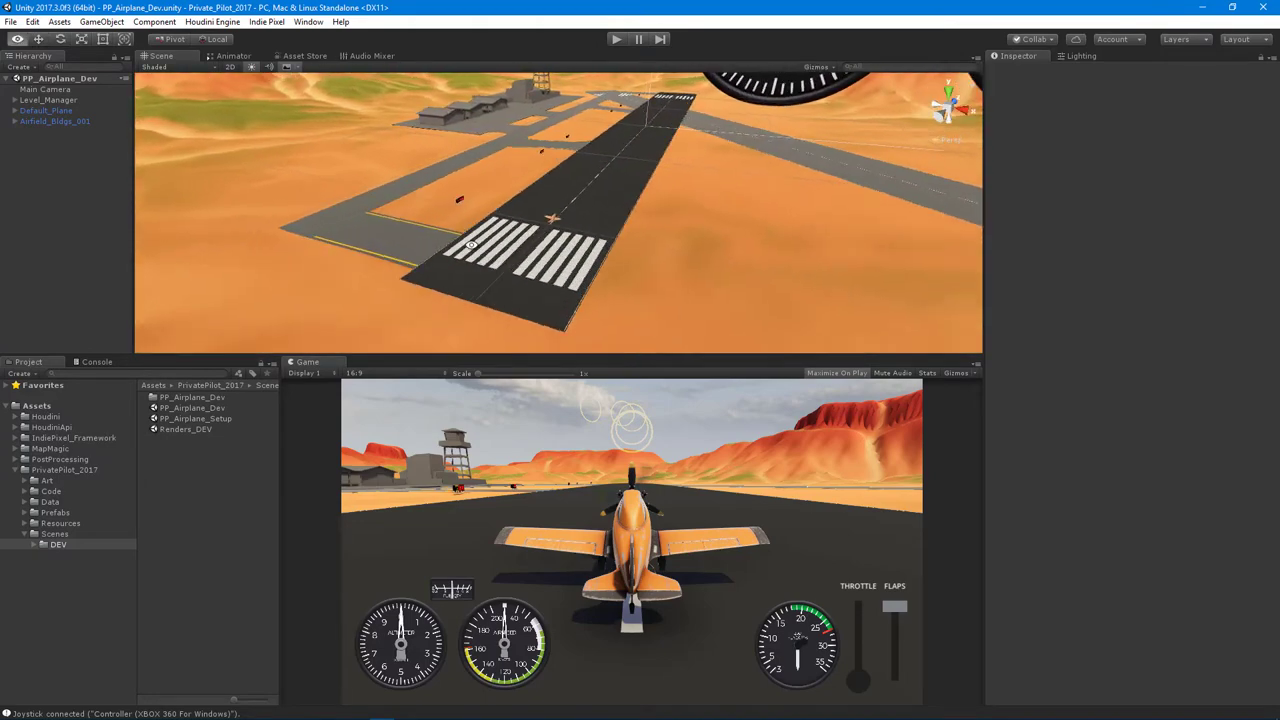
Select Default_Plane and zoom in to reveal its input, controller, aerodynamics scripts and Rigidbody.
left_click(44, 110)
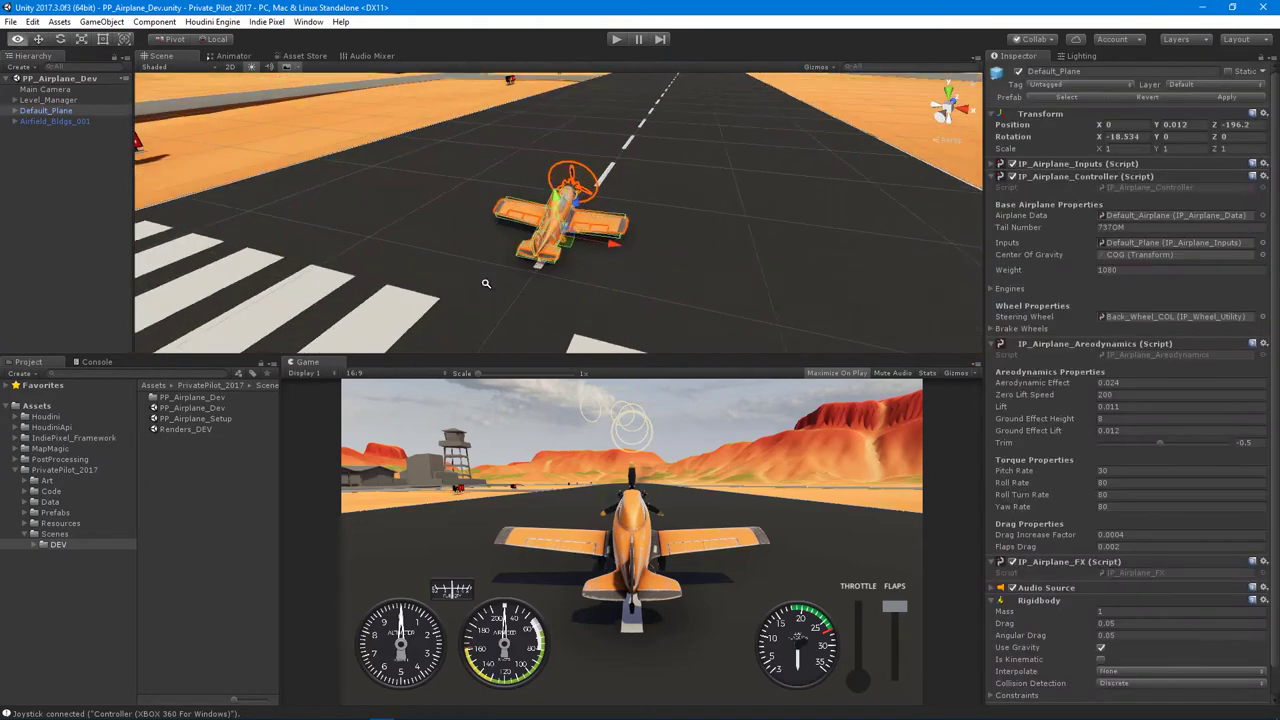
left_click_drag(486, 284, 304, 220)
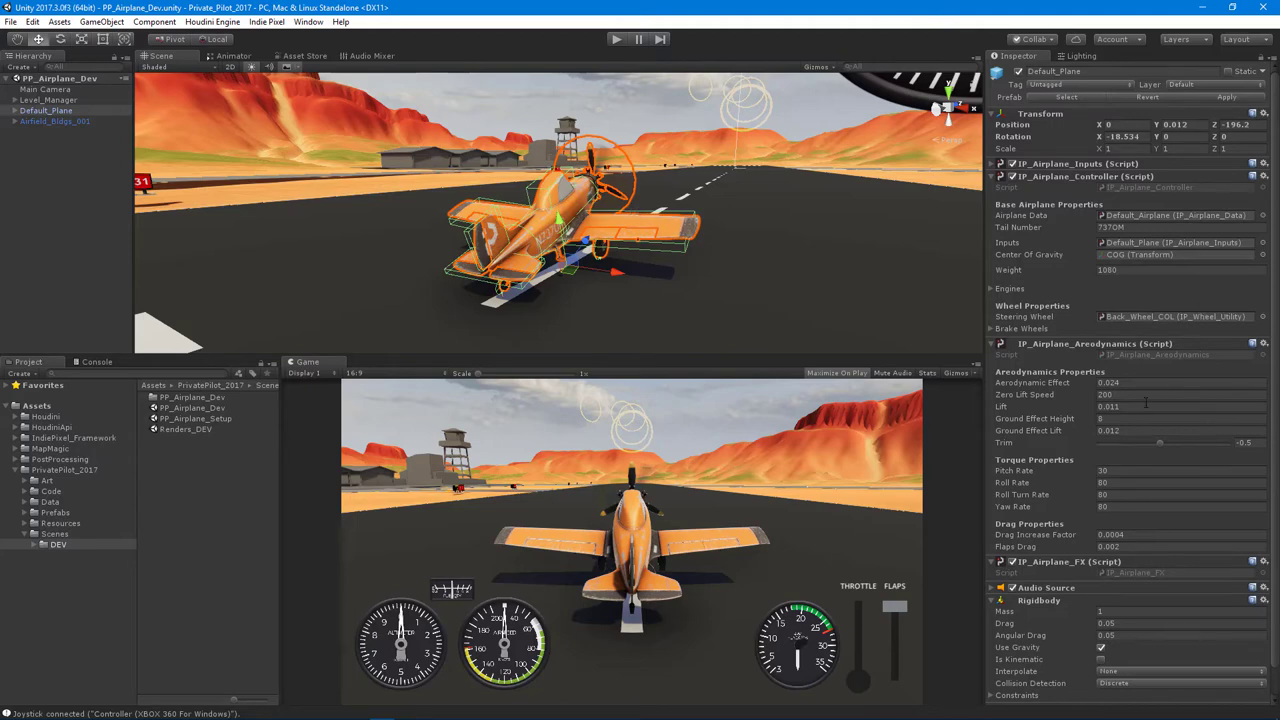
mouse_move(264, 270)
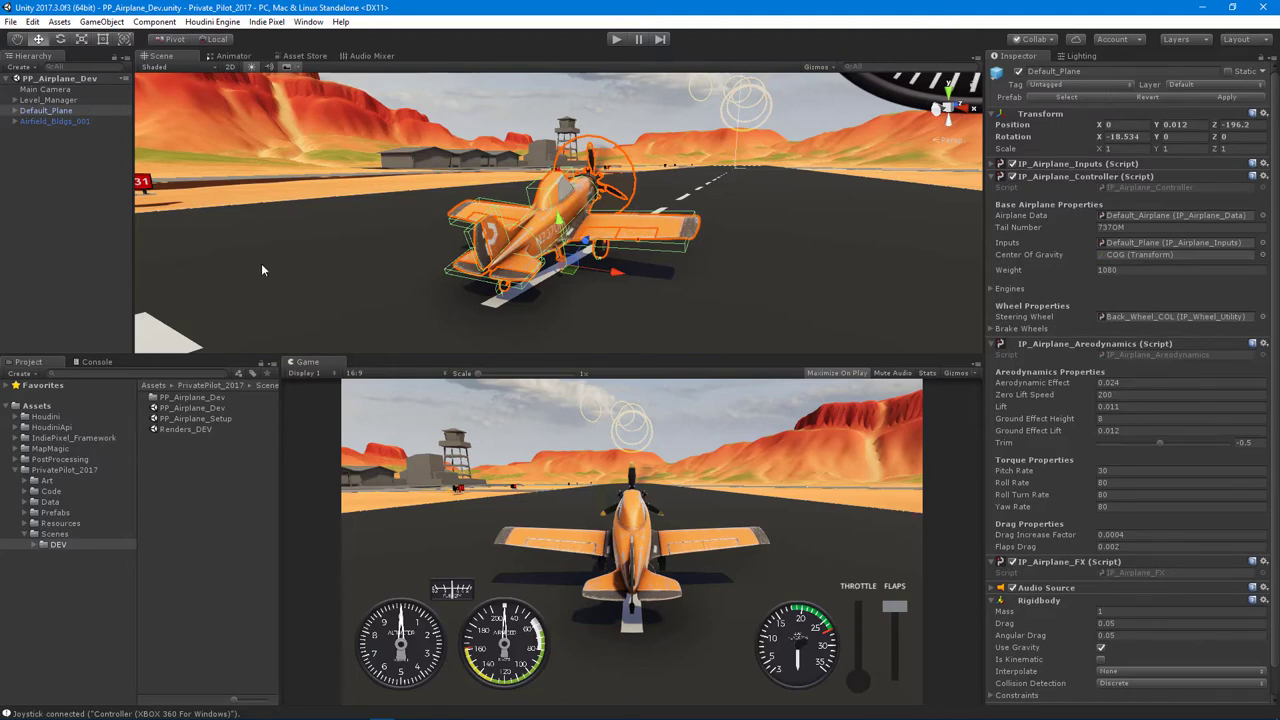